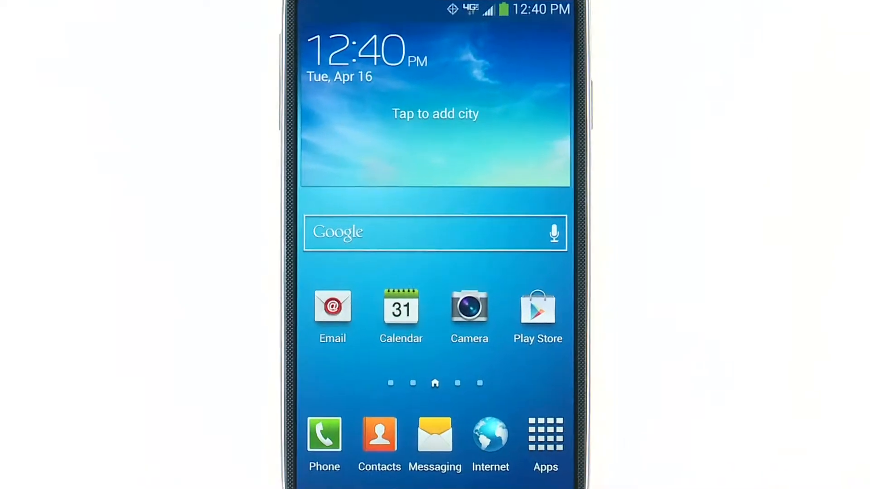
Launch the Play Store from the home screen, reaching the Add a Google Account prompt.
click(545, 436)
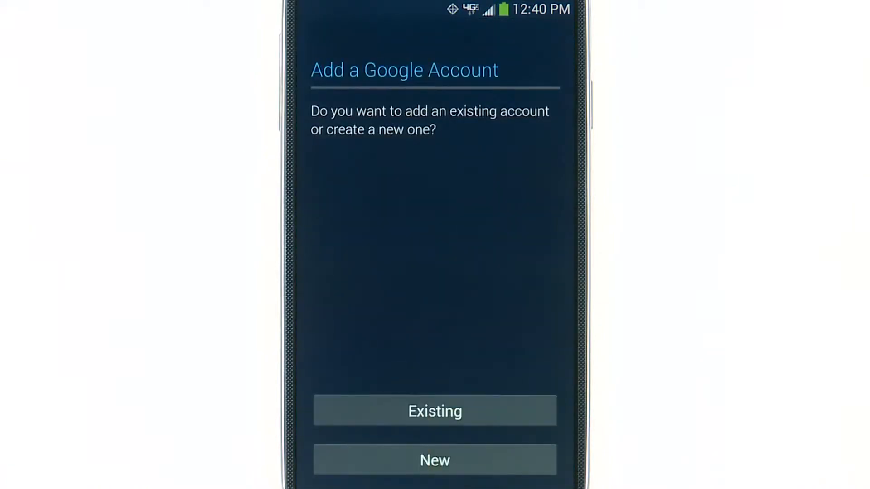
Sign in with an existing account, agree to terms, decline card setup, and continue past backup settings.
click(434, 411)
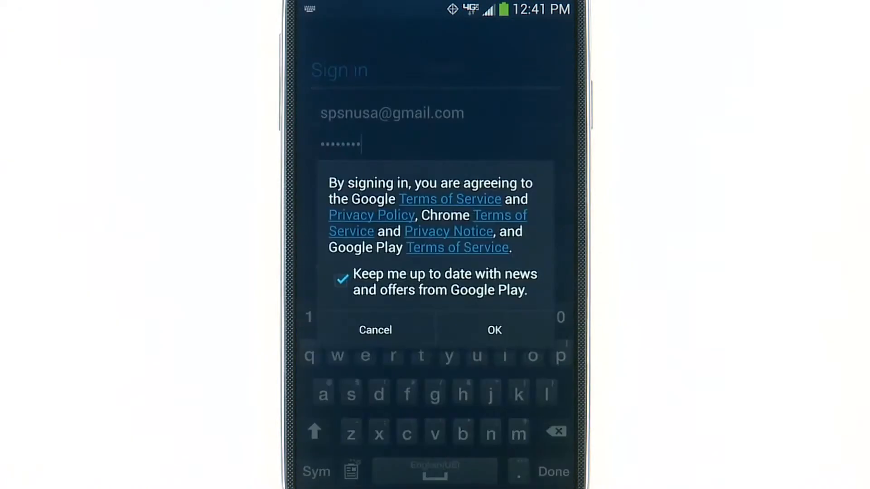
click(493, 330)
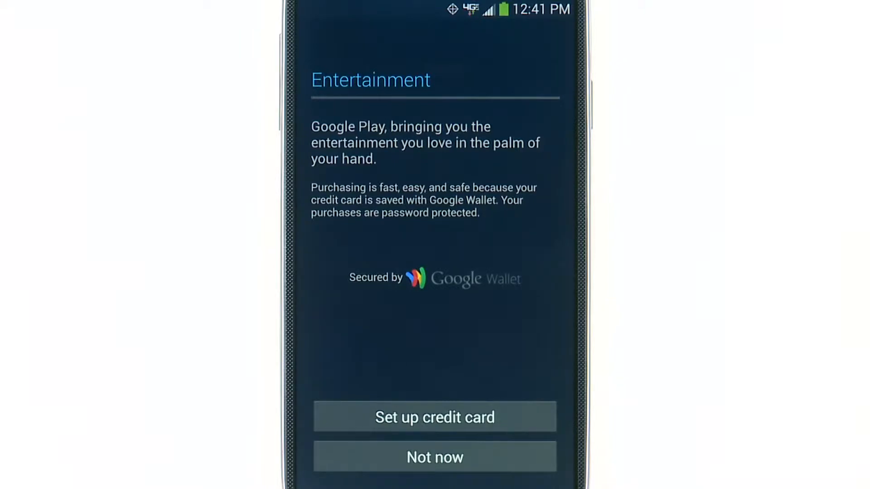
click(434, 456)
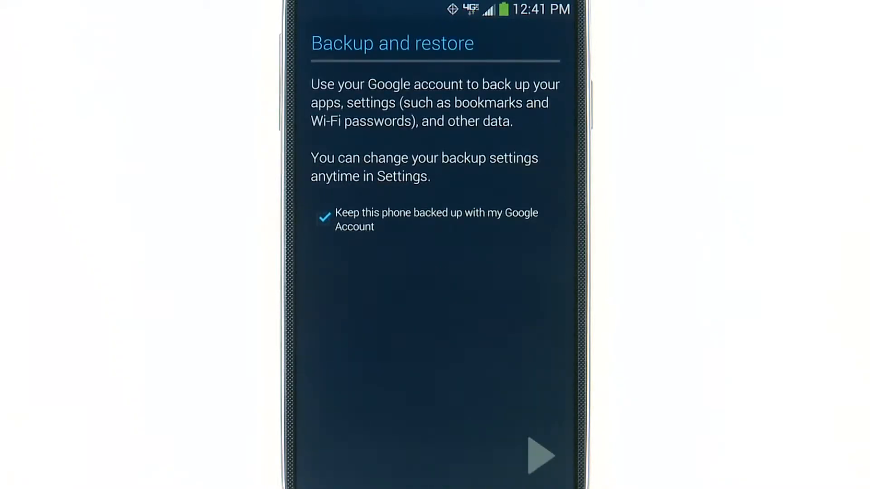
click(538, 455)
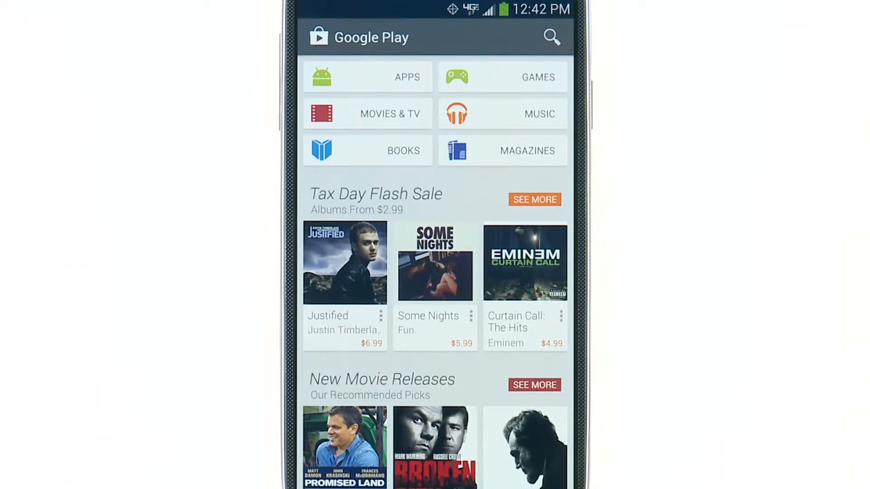
Search Google Play for 'google drive' using the suggested query.
click(551, 37)
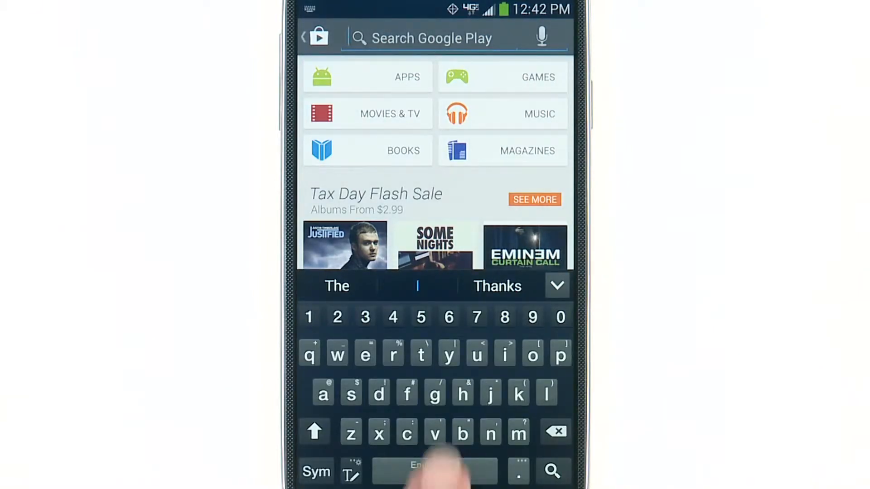
text(google driv)
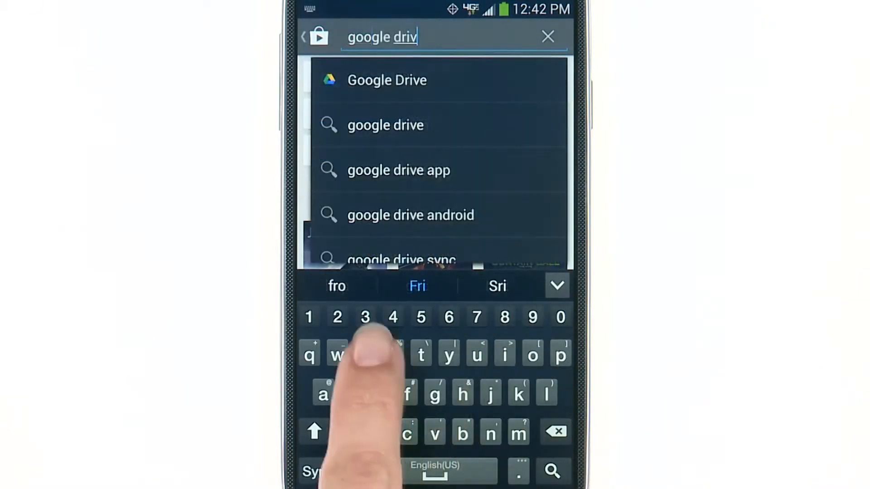
click(386, 125)
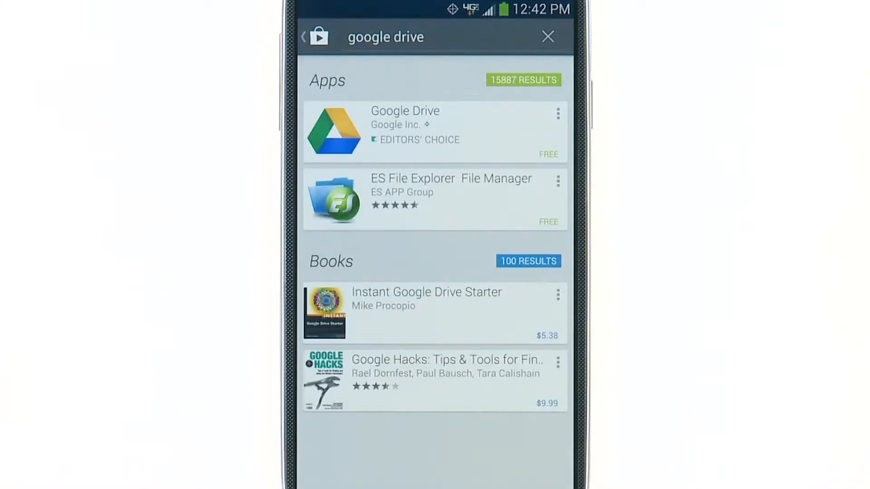
Open the Google Drive app's details page from the Apps results.
click(436, 131)
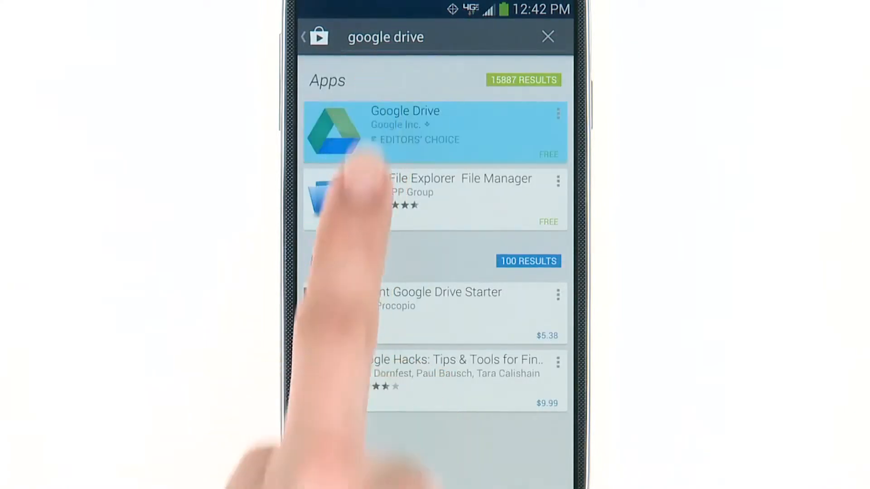
click(405, 132)
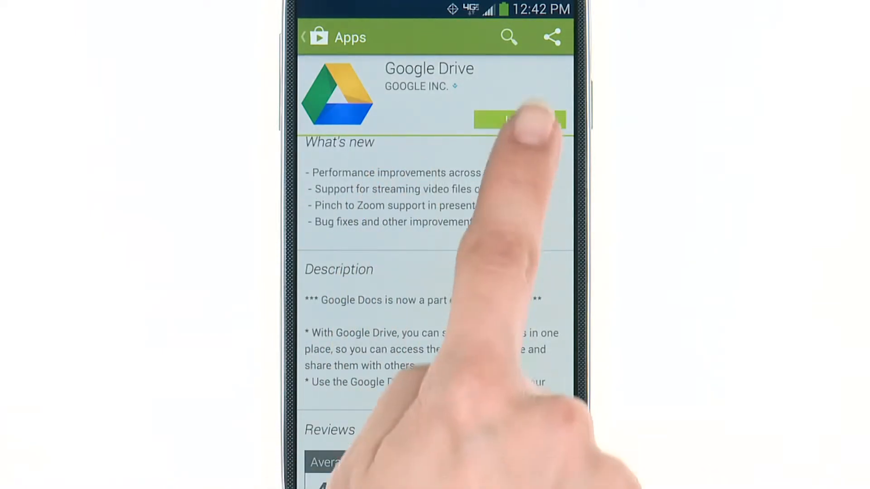
Install Google Drive, accepting its requested app permissions.
click(527, 120)
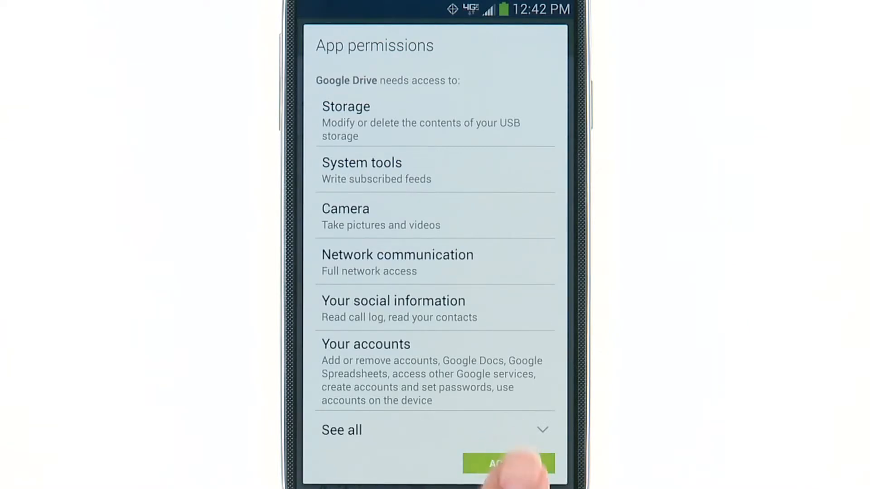
click(507, 463)
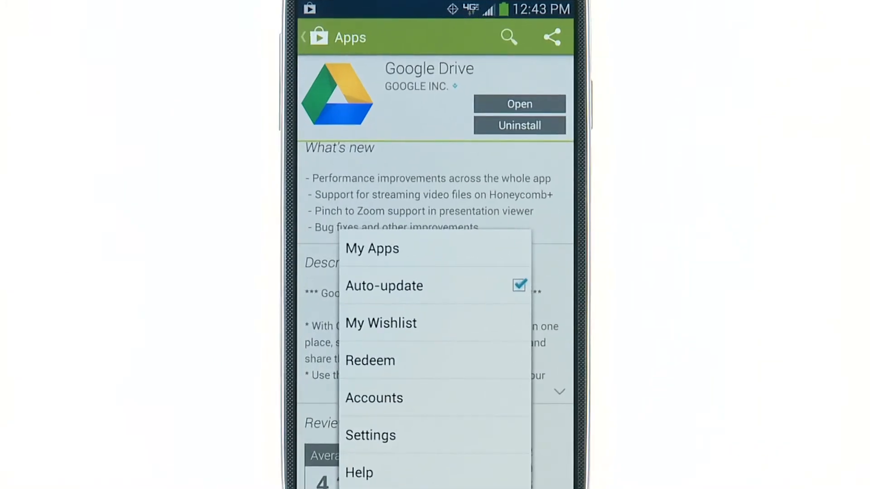
Open Google Drive's page from the My Apps installed list.
click(371, 249)
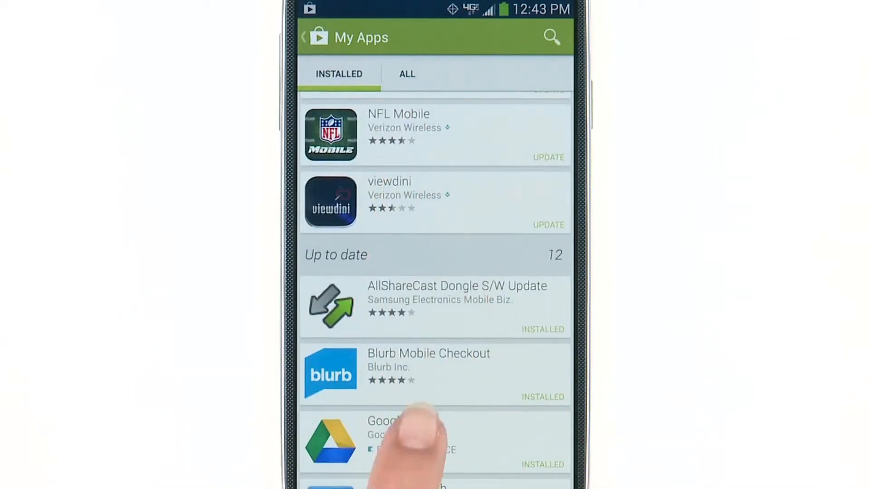
click(382, 439)
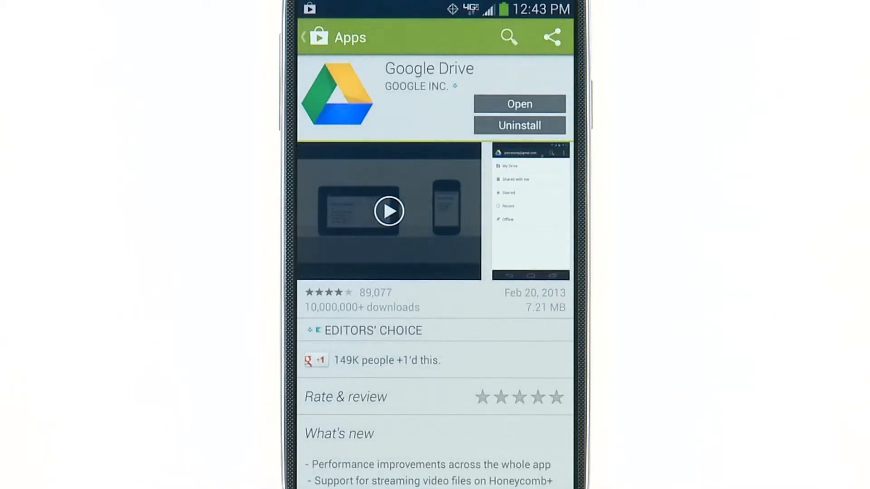
Uninstall Google Drive with confirmation, then bring up the Play Store menu on the home page.
click(518, 125)
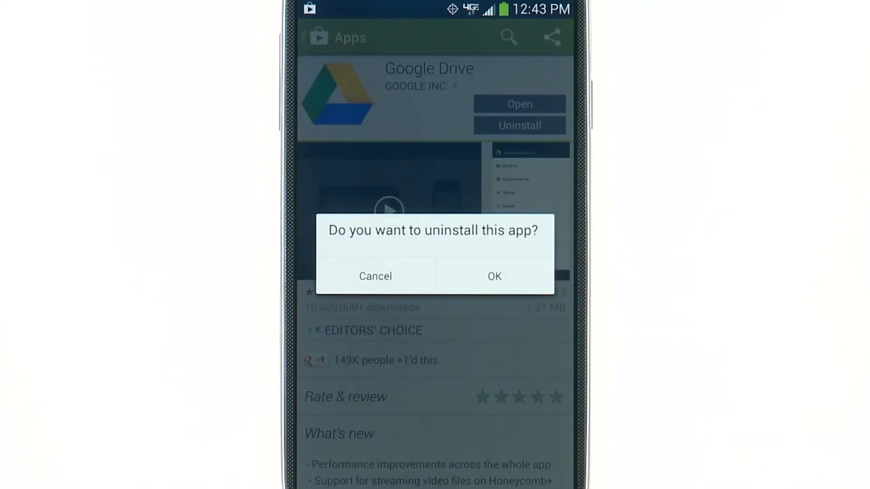
click(493, 276)
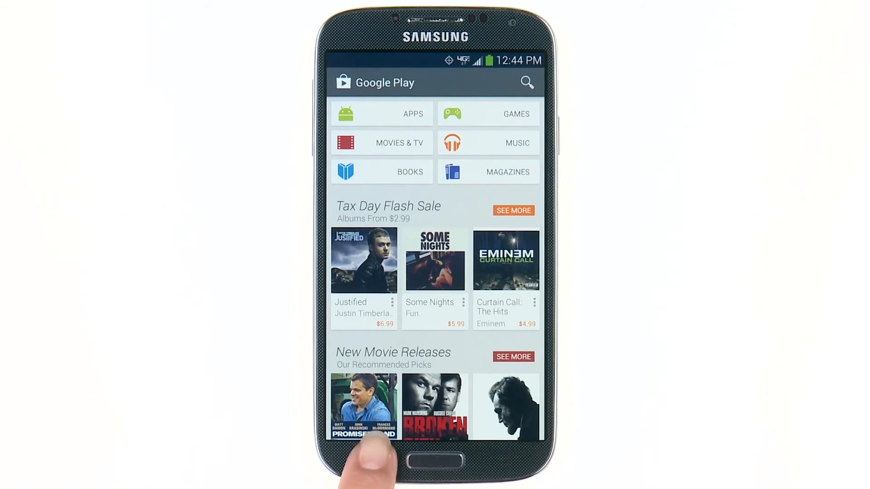
click(525, 82)
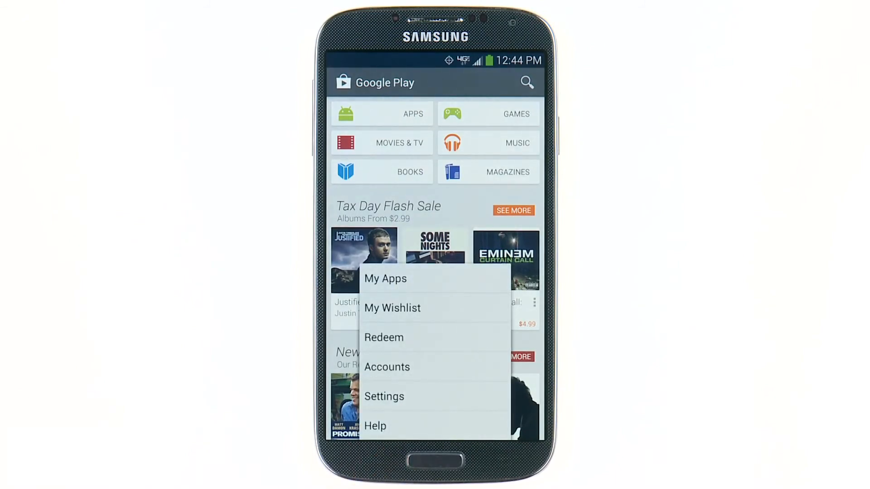